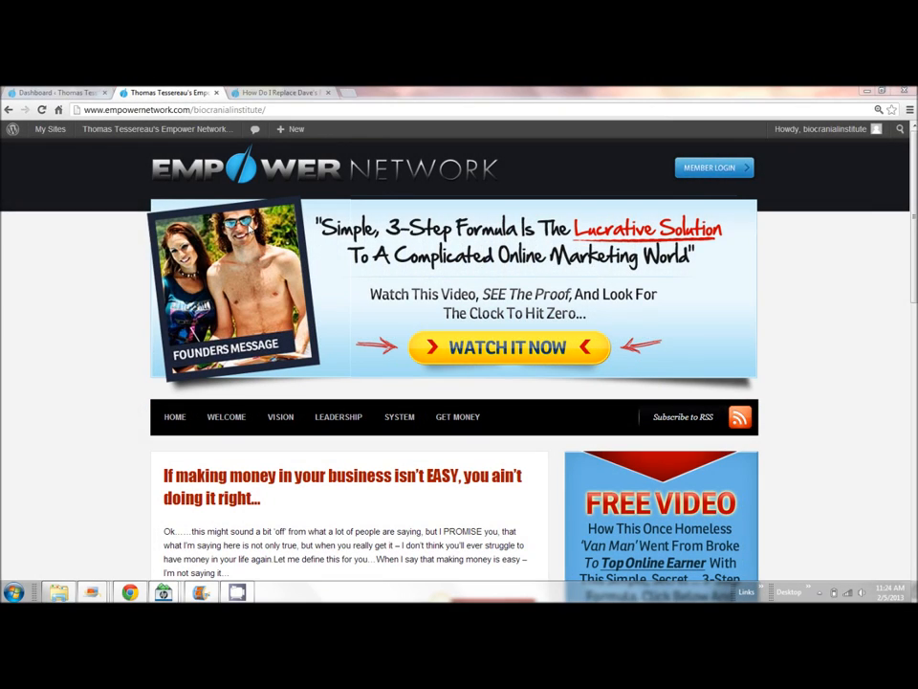
{"action": "mouse_move", "coordinate": [131, 306]}
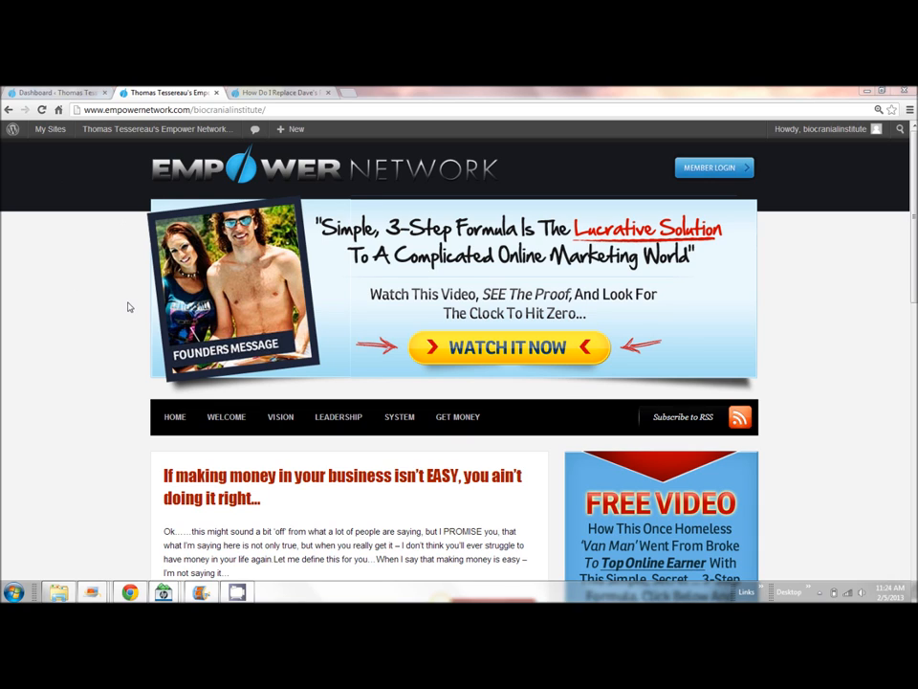
{"action": "mouse_move", "coordinate": [195, 318]}
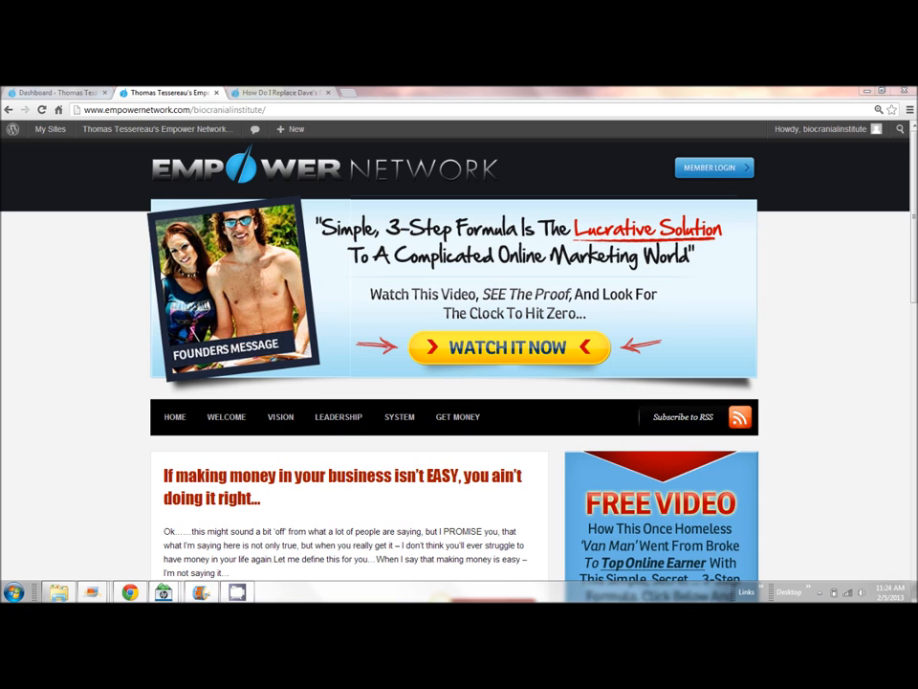
{"action": "mouse_move", "coordinate": [272, 258]}
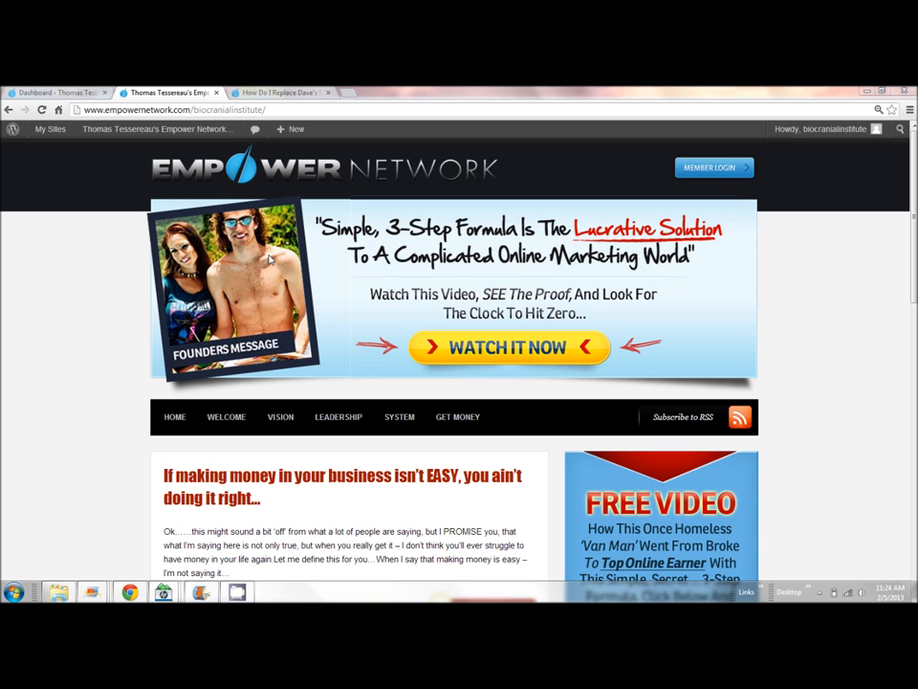
{"action": "mouse_move", "coordinate": [272, 258]}
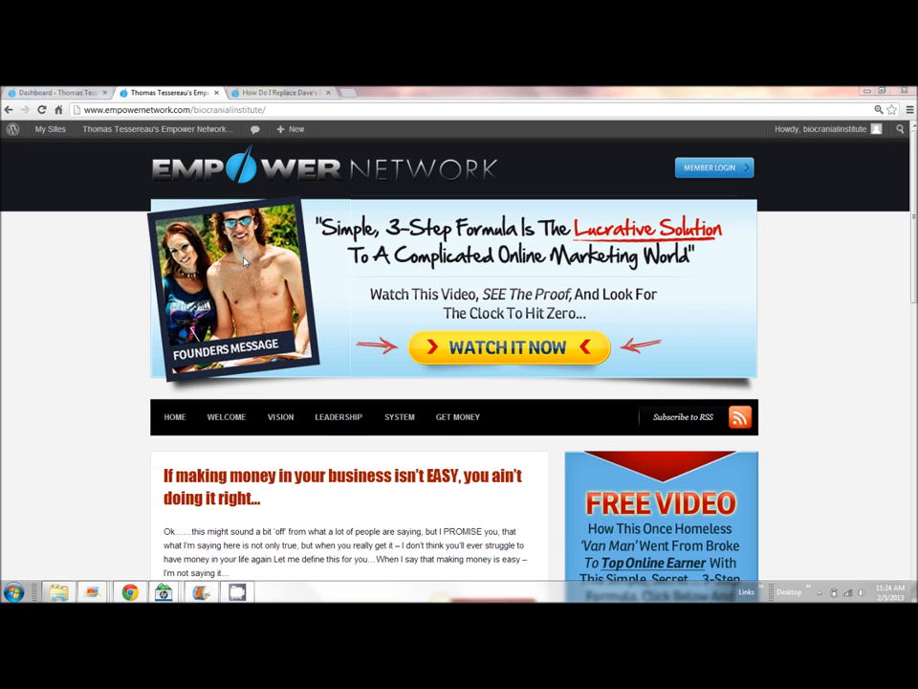
{"action": "mouse_move", "coordinate": [73, 258]}
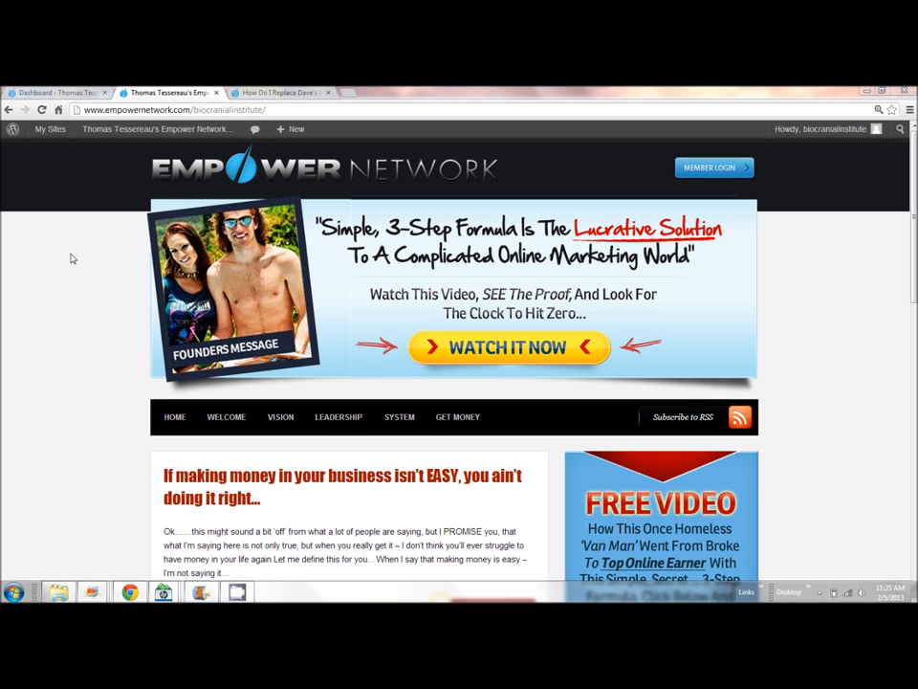
{"action": "mouse_move", "coordinate": [73, 228]}
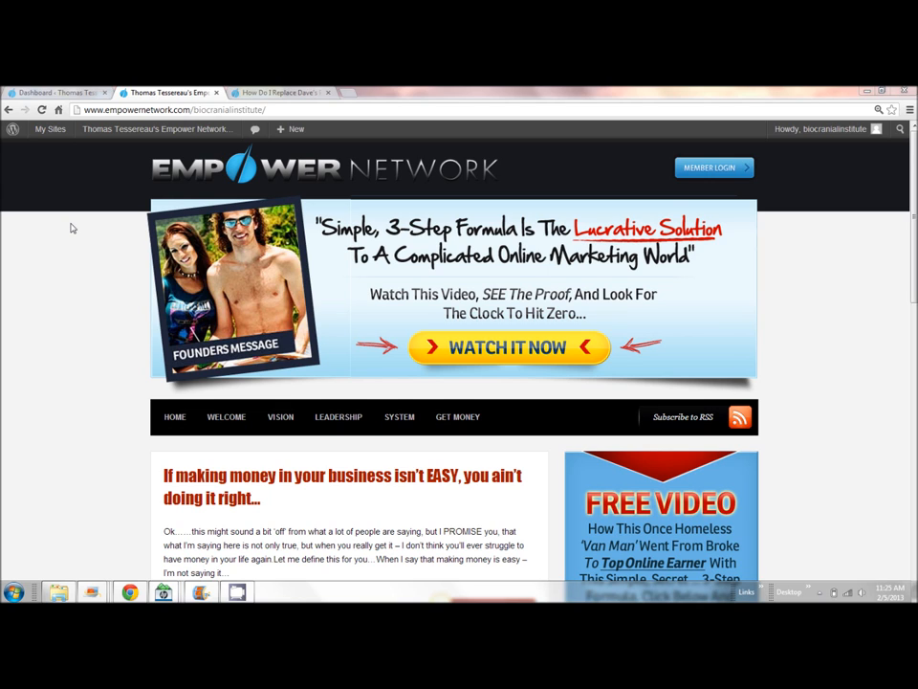
{"action": "mouse_move", "coordinate": [59, 234]}
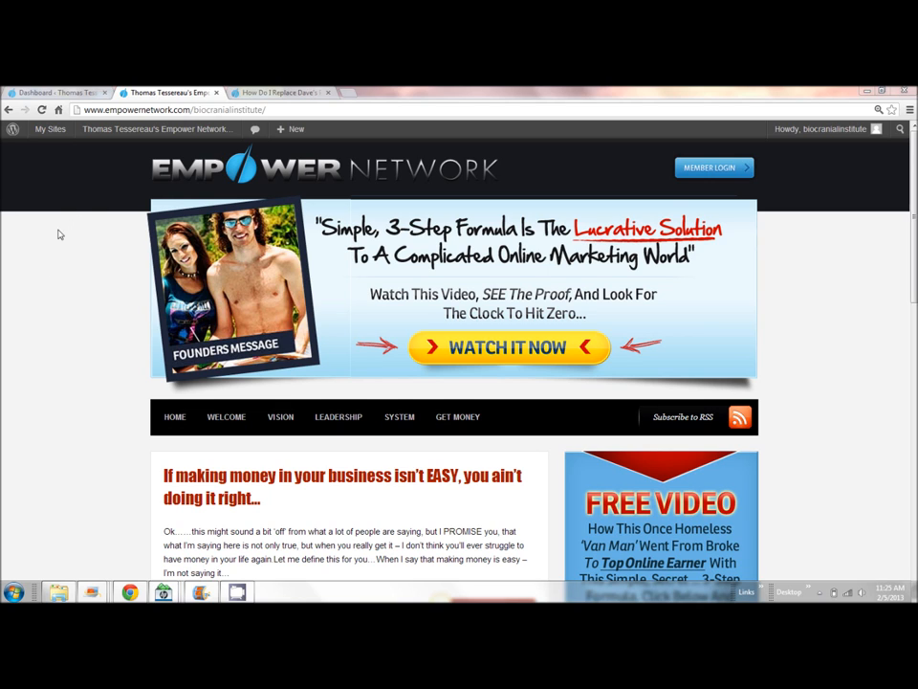
Step: Reach the Home Photo settings page from the blog dashboard's Appearance menu
{"action": "left_click", "coordinate": [58, 92]}
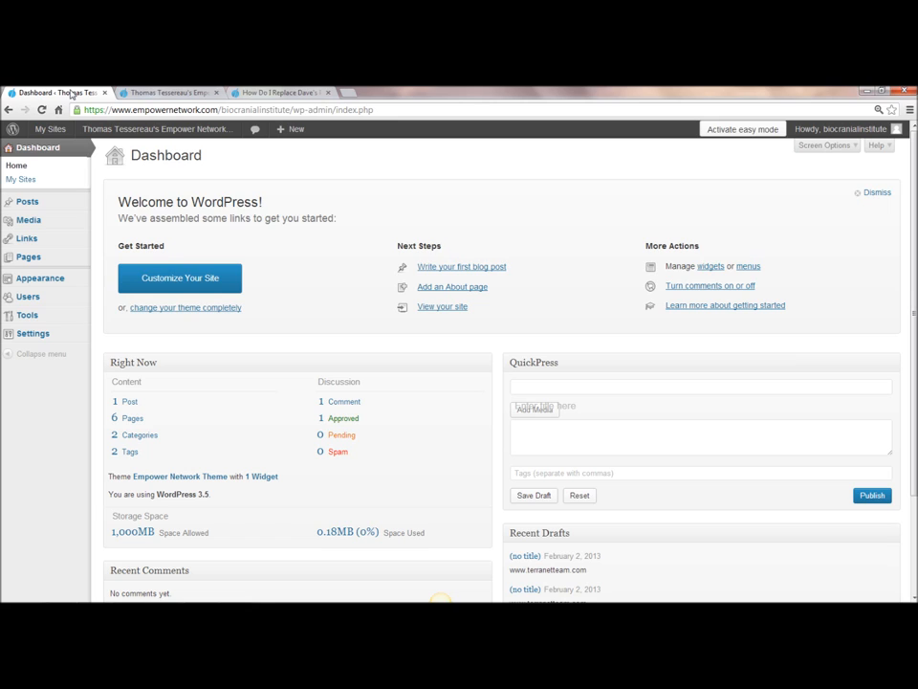
{"action": "mouse_move", "coordinate": [40, 277]}
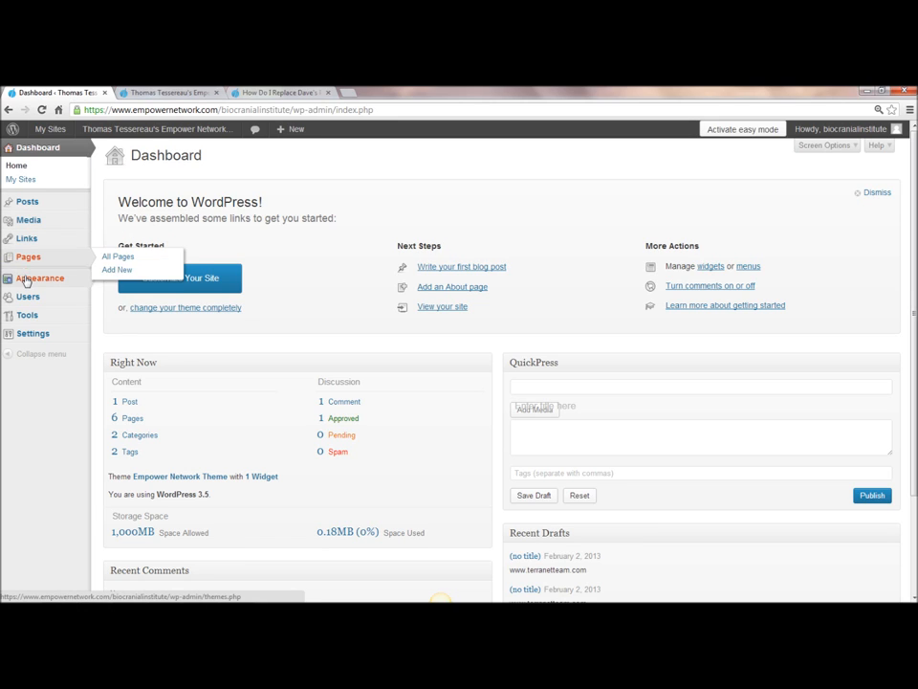
{"action": "mouse_move", "coordinate": [41, 277]}
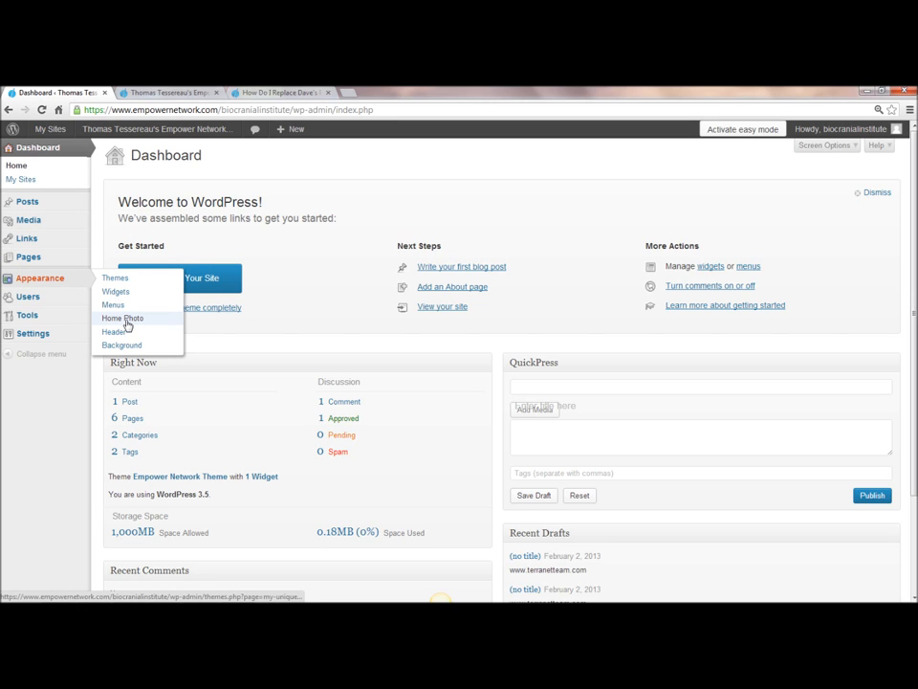
{"action": "left_click", "coordinate": [122, 317]}
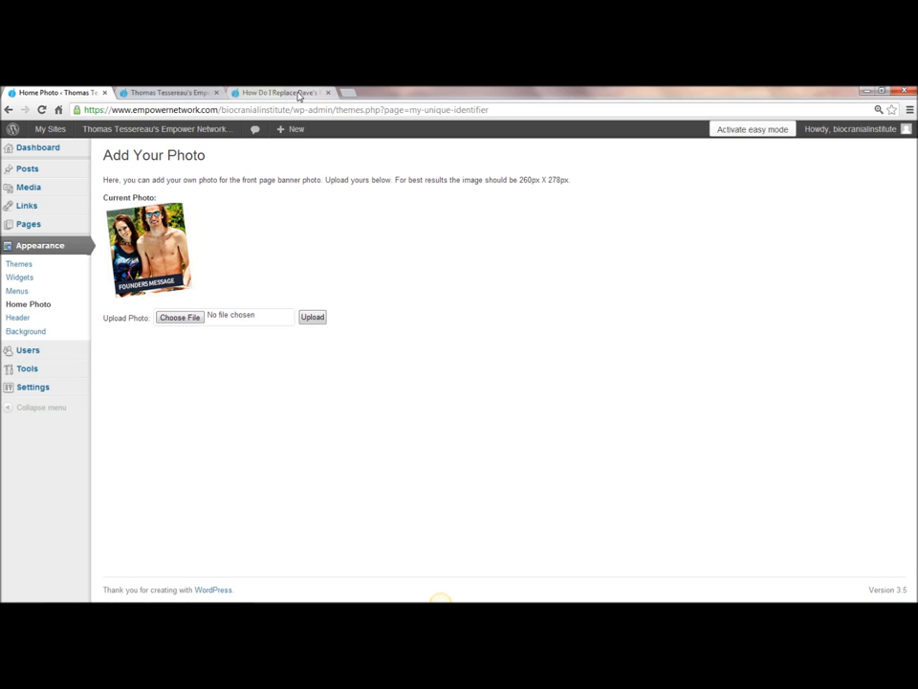
{"action": "left_click", "coordinate": [277, 92]}
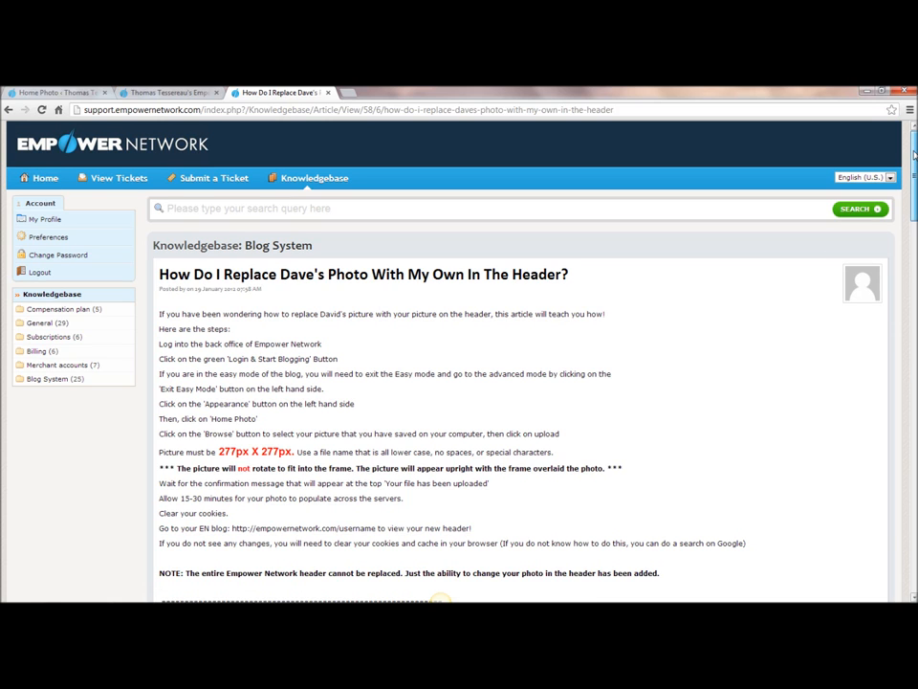
Step: Review the 'How Do I Replace Dave's Photo' steps, highlighting the 277px by 277px size requirement
{"action": "scroll", "scroll_direction": "down", "scroll_amount": 3}
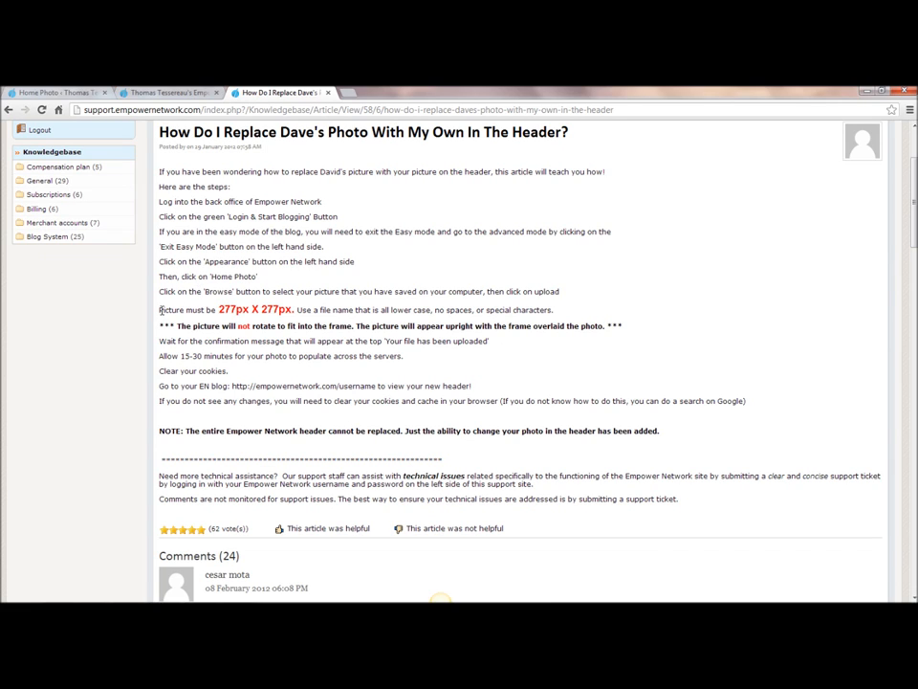
{"action": "left_click_drag", "start_coordinate": [161, 310], "coordinate": [247, 310]}
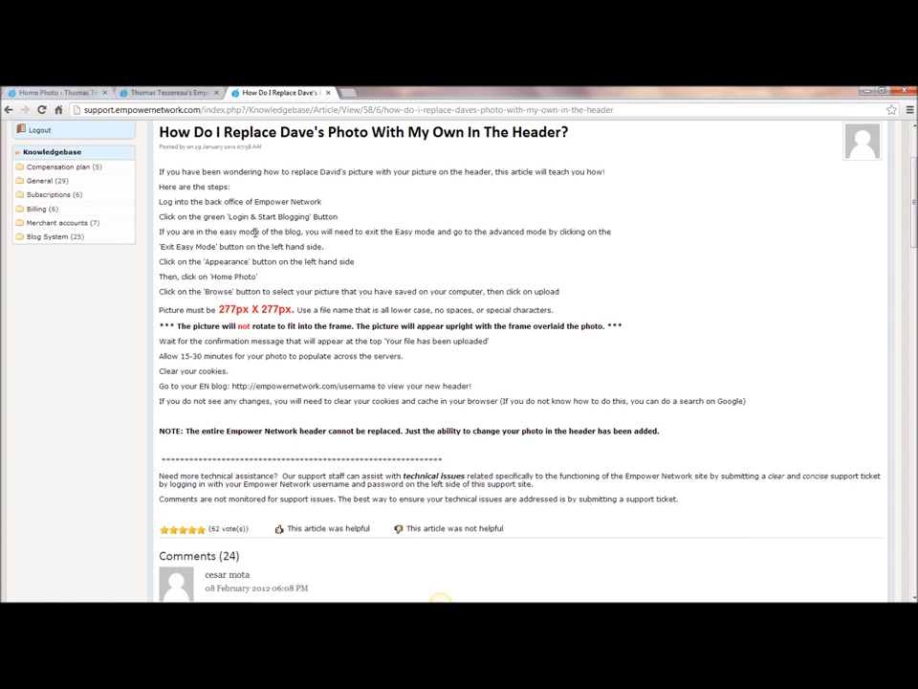
{"action": "mouse_move", "coordinate": [88, 293]}
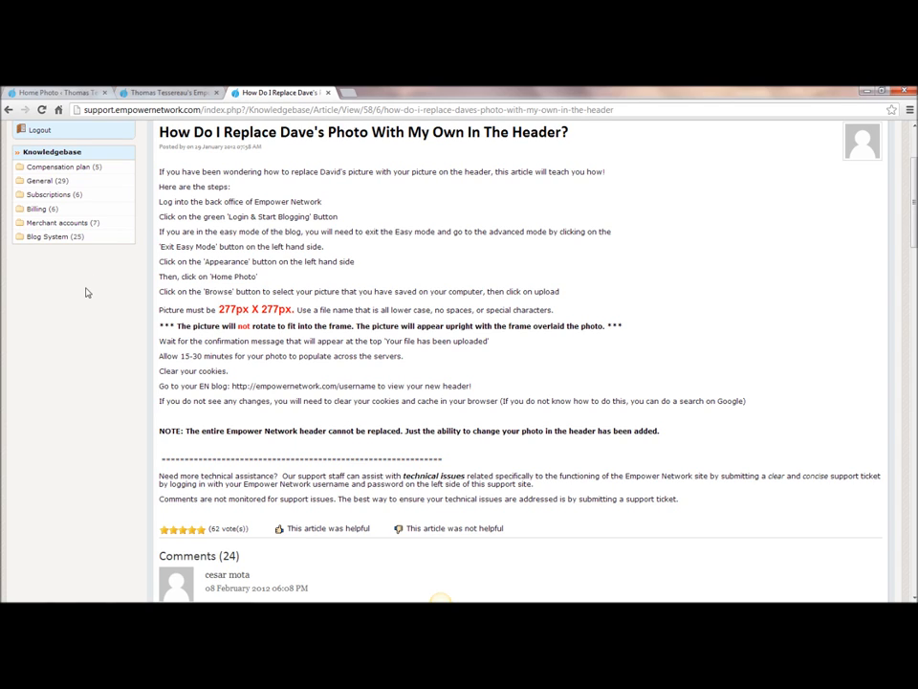
Step: Select the couple's photo from the EN demo folder as the header photo file to upload
{"action": "left_click", "coordinate": [53, 92]}
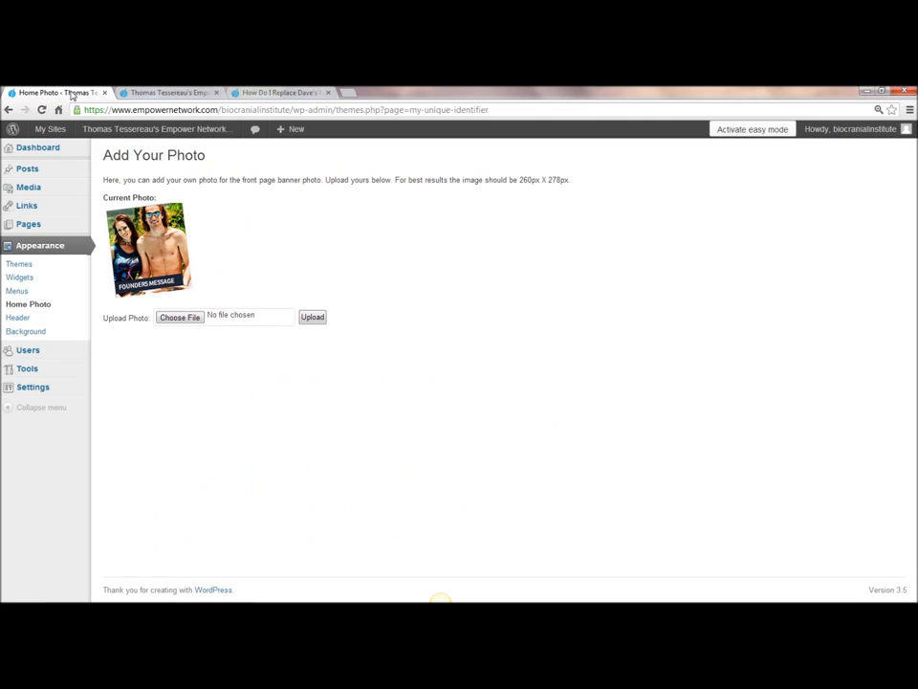
{"action": "mouse_move", "coordinate": [182, 303]}
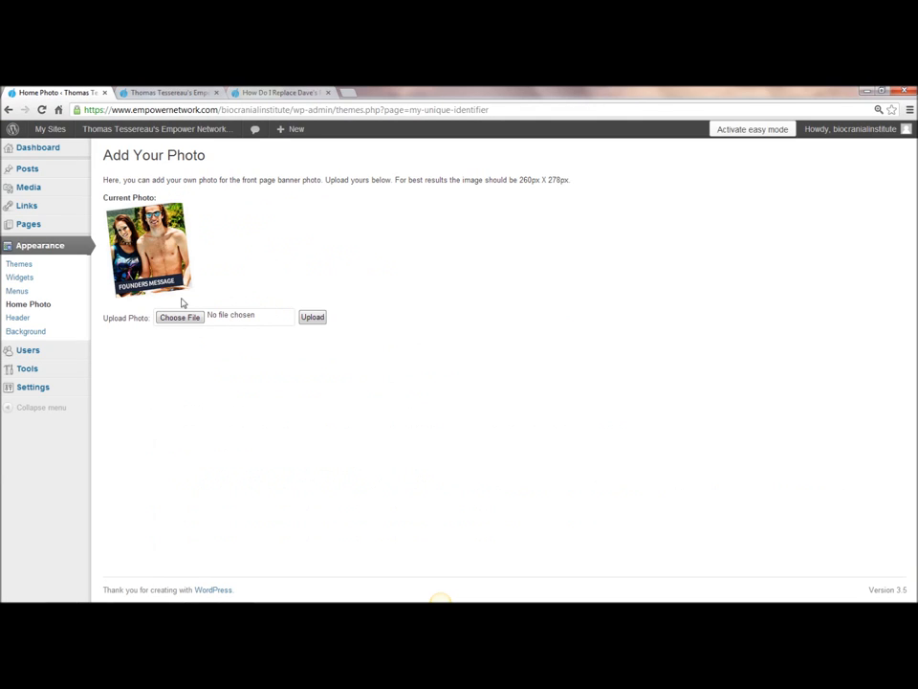
{"action": "left_click", "coordinate": [180, 318]}
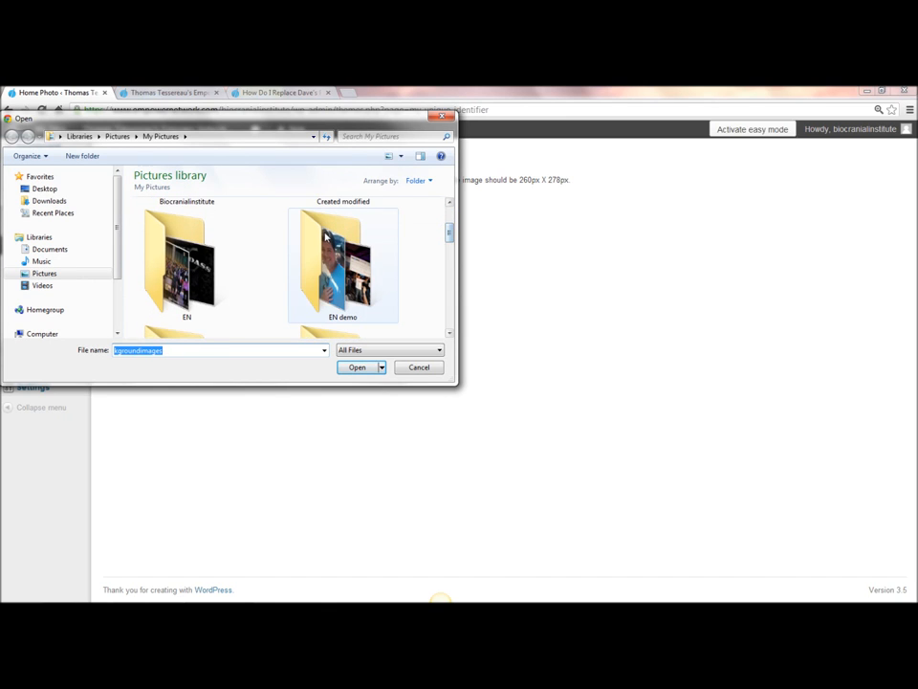
{"action": "double_click", "coordinate": [343, 264]}
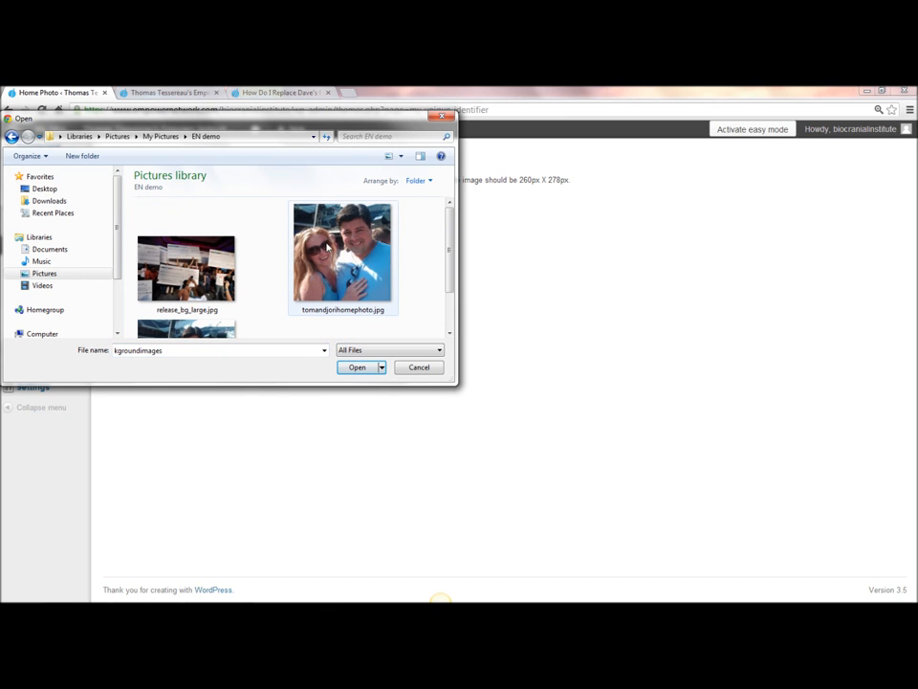
{"action": "left_click", "coordinate": [340, 251]}
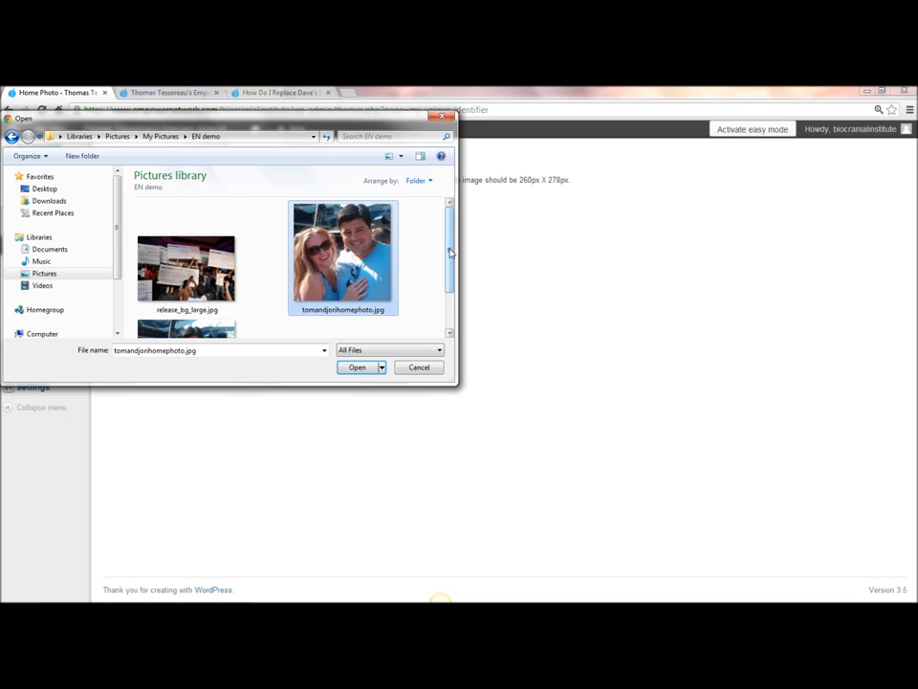
{"action": "scroll", "scroll_direction": "down", "scroll_amount": 3}
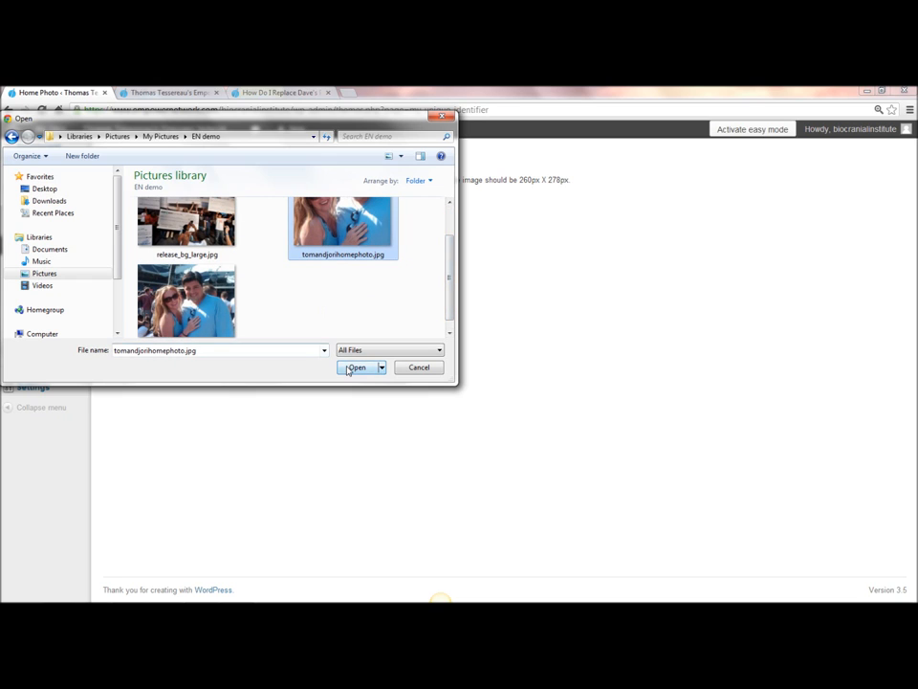
{"action": "left_click", "coordinate": [356, 368]}
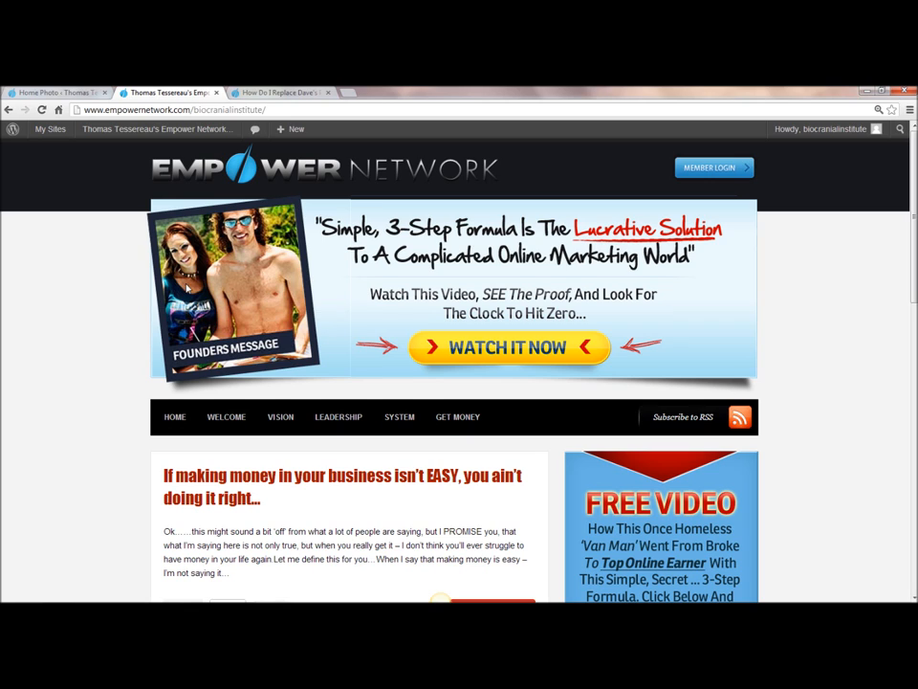
{"action": "left_click", "coordinate": [53, 92]}
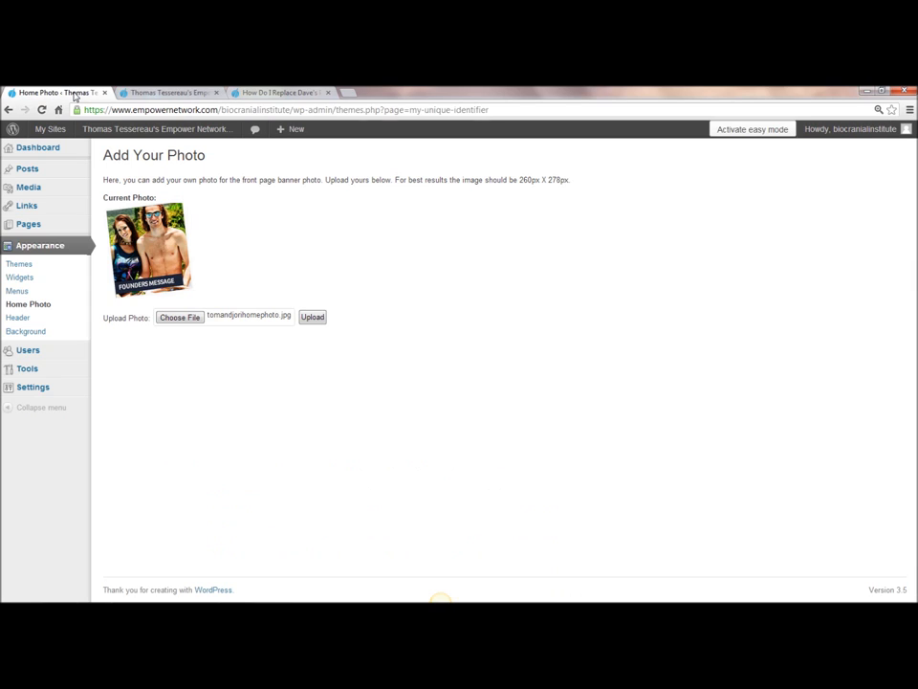
{"action": "mouse_move", "coordinate": [176, 250]}
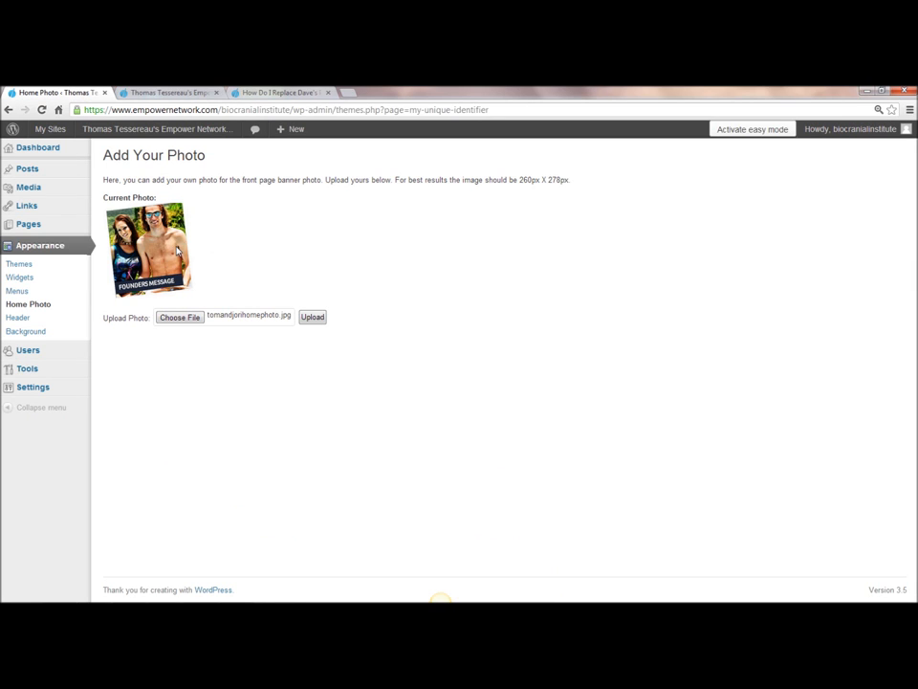